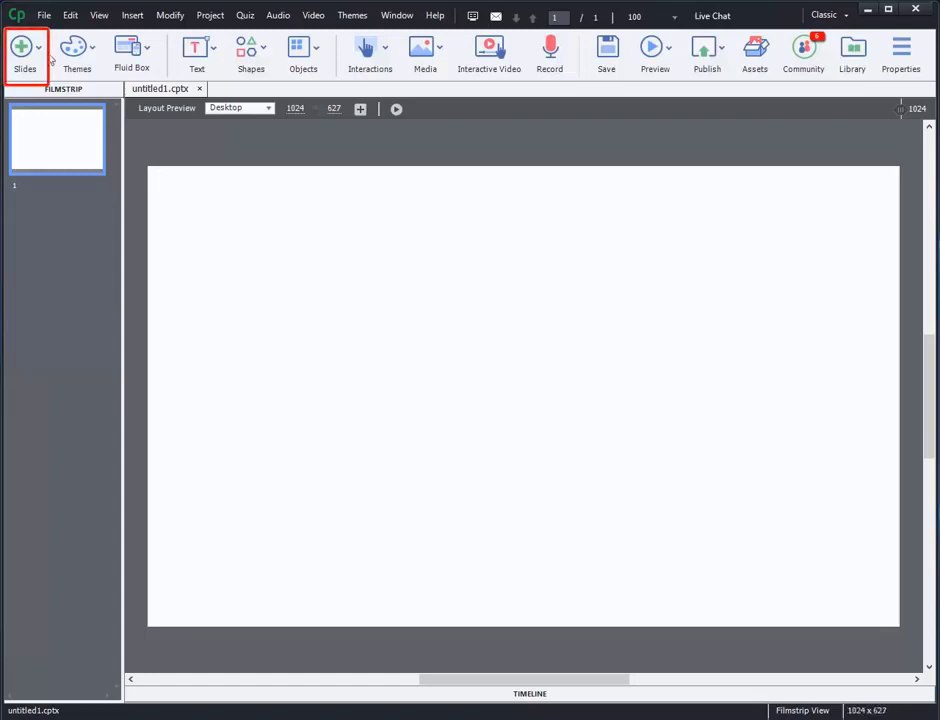
- Start a PowerPoint Slide import from the Slides menu
{"action": "left_click", "coordinate": [24, 50]}
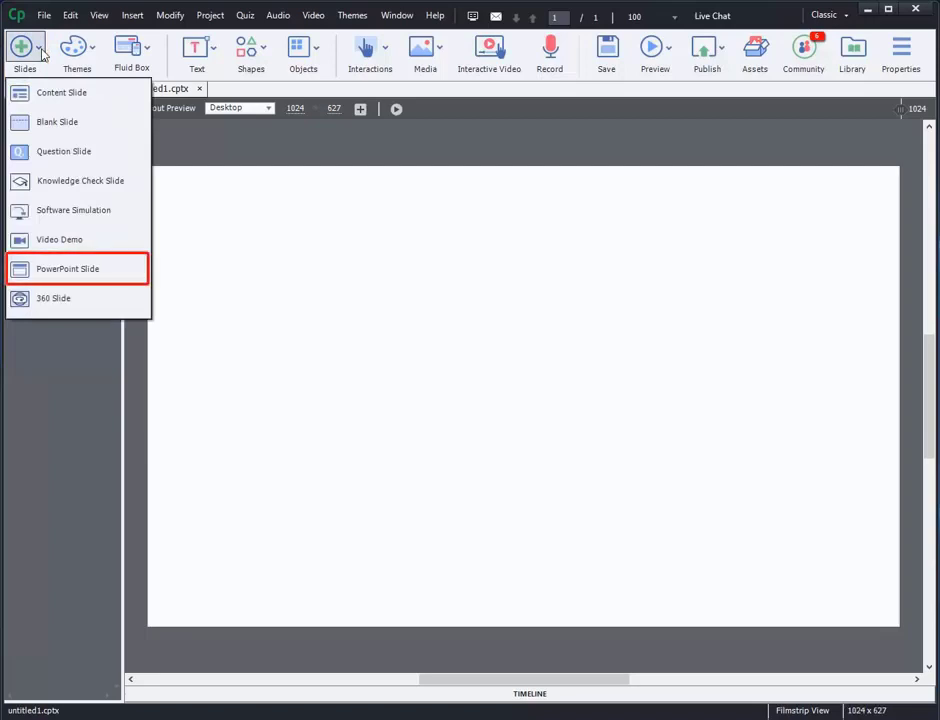
{"action": "mouse_move", "coordinate": [70, 268]}
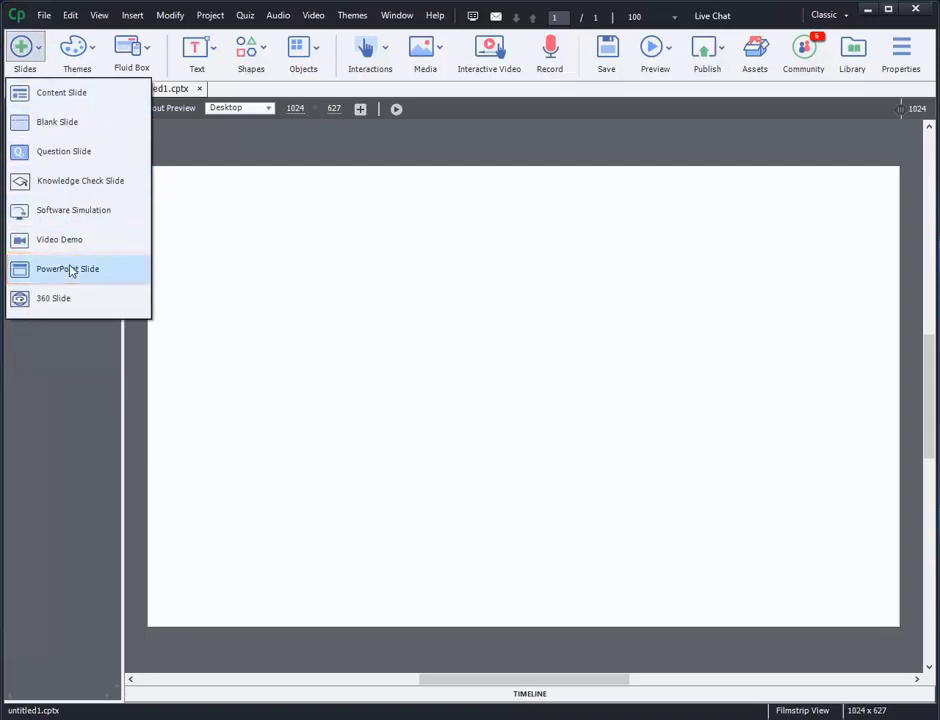
{"action": "left_click", "coordinate": [68, 268]}
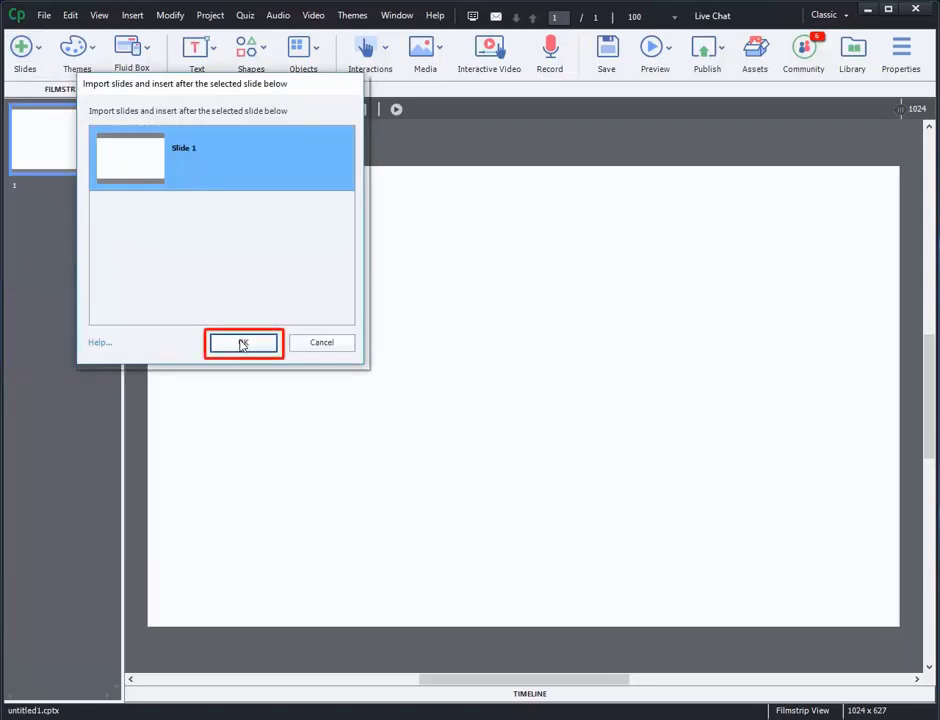
- Insert after slide 1 and choose the Presentation file, reaching the five-slide conversion preview
{"action": "left_click", "coordinate": [242, 342]}
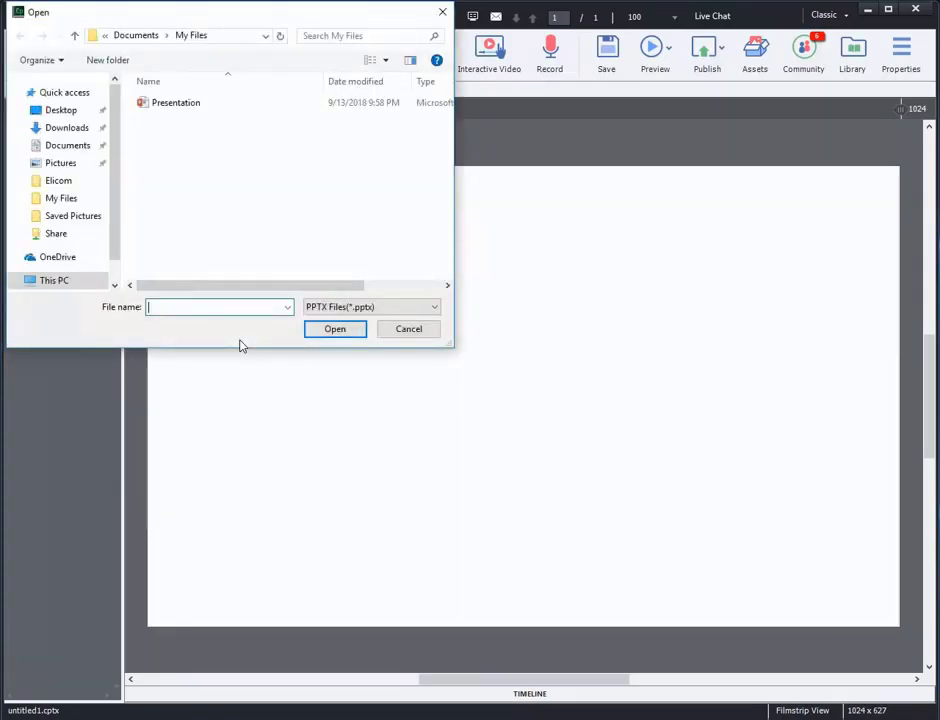
{"action": "left_click", "coordinate": [176, 102]}
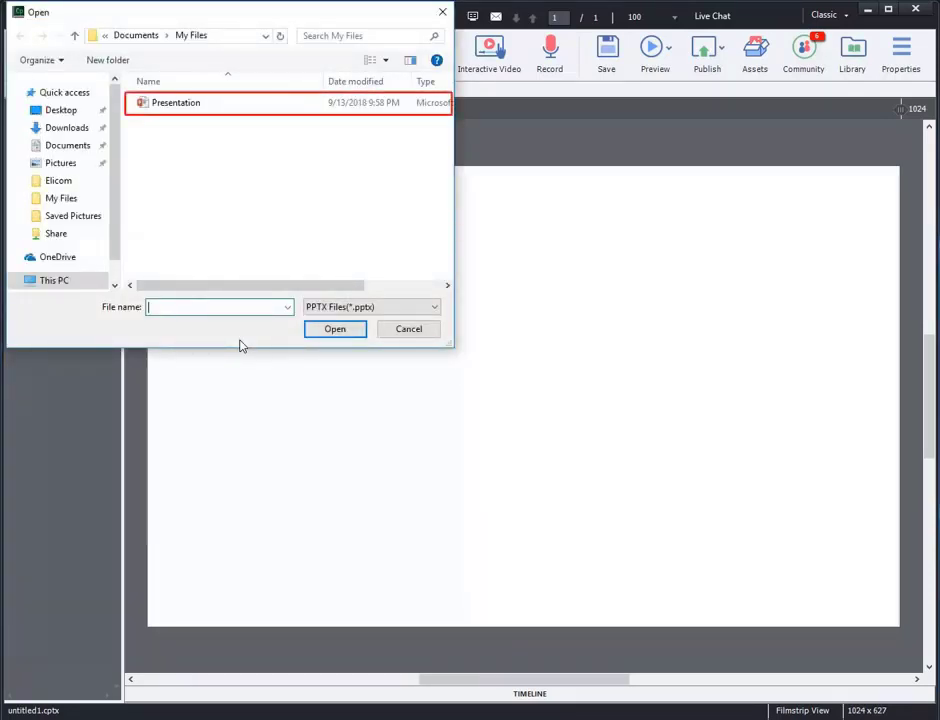
{"action": "left_click", "coordinate": [176, 102]}
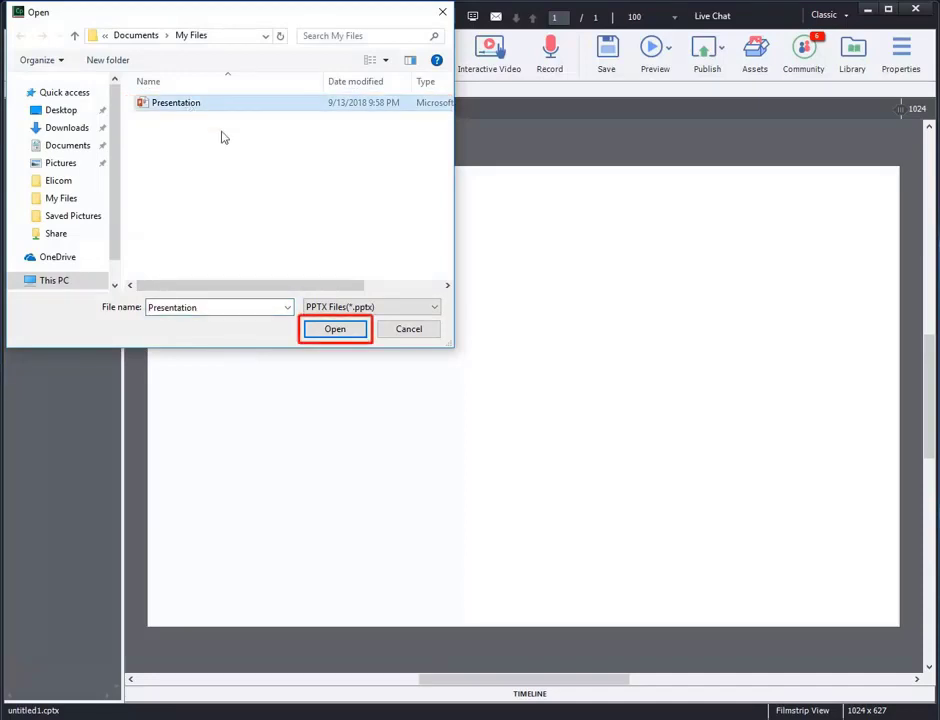
{"action": "left_click", "coordinate": [336, 328]}
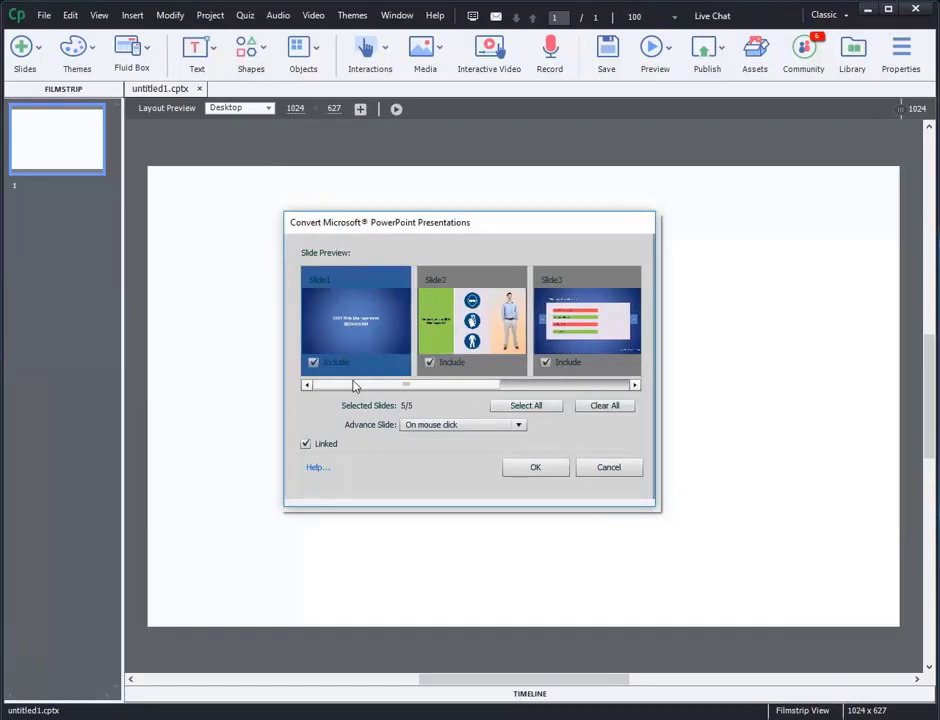
{"action": "left_click", "coordinate": [430, 362]}
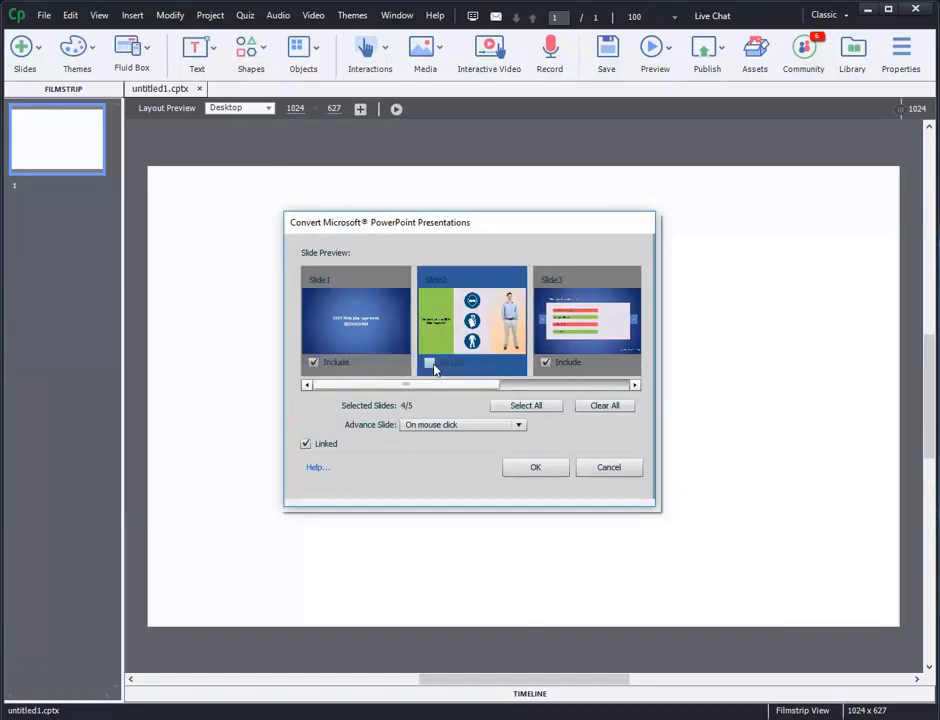
{"action": "left_click", "coordinate": [430, 362]}
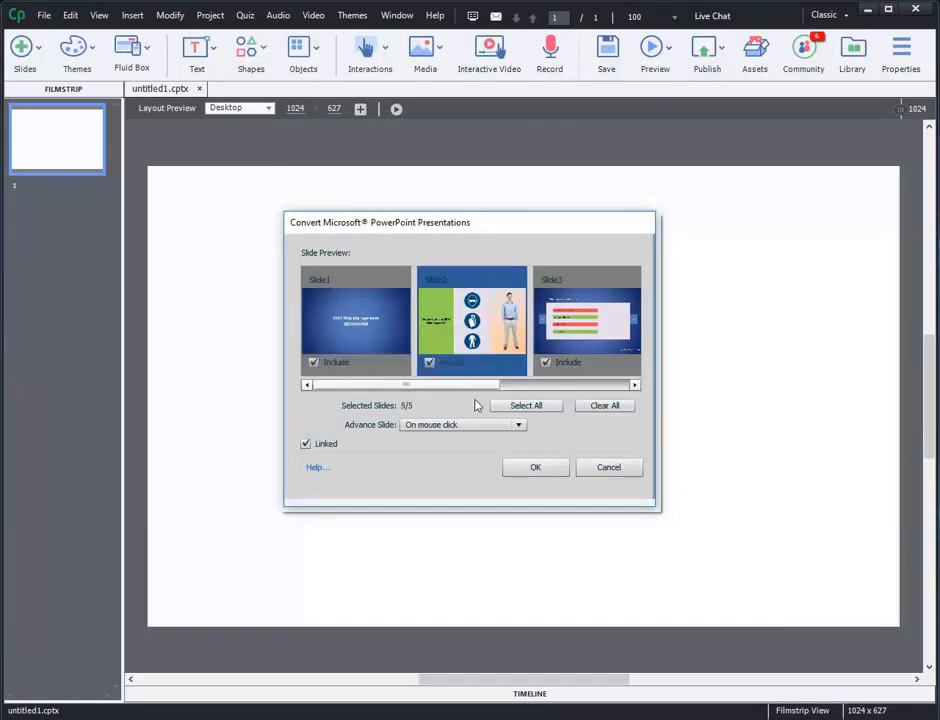
{"action": "left_click", "coordinate": [462, 424]}
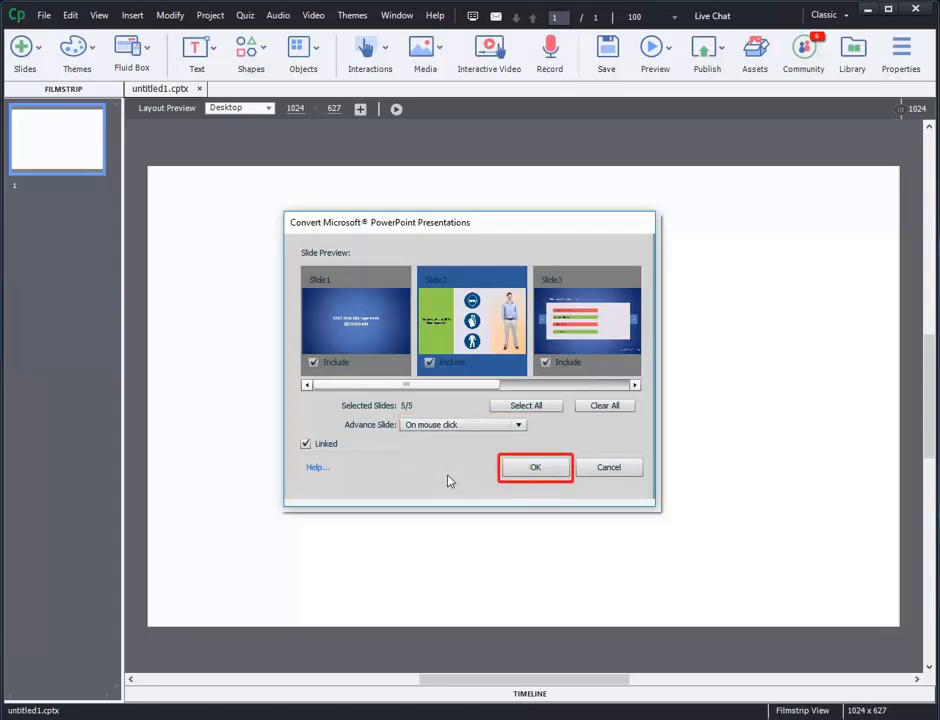
{"action": "left_click", "coordinate": [536, 468]}
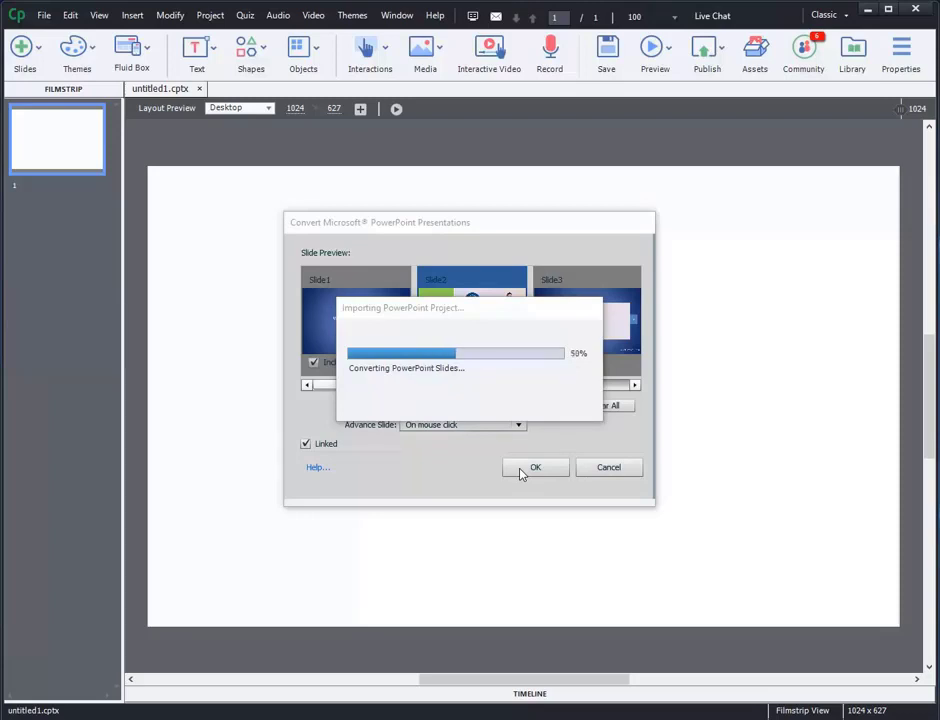
- Let the Importing PowerPoint Project progress finish so the five slides appear in the filmstrip
{"action": "left_click", "coordinate": [536, 468]}
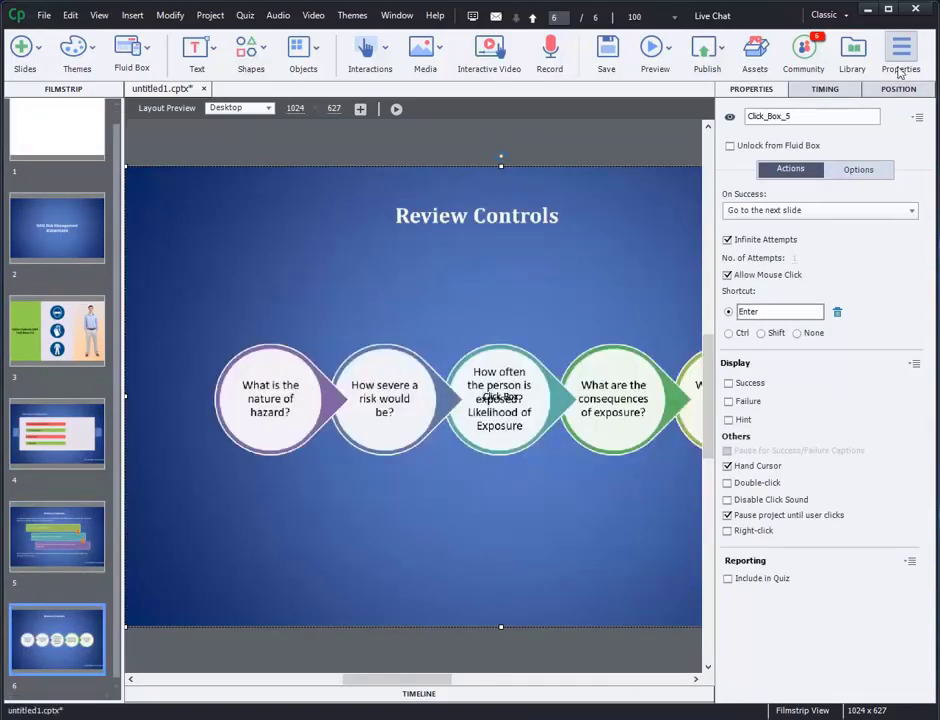
- Hide the Properties panel, try a narrow layout width, then return the preview to Desktop size
{"action": "left_click", "coordinate": [900, 50]}
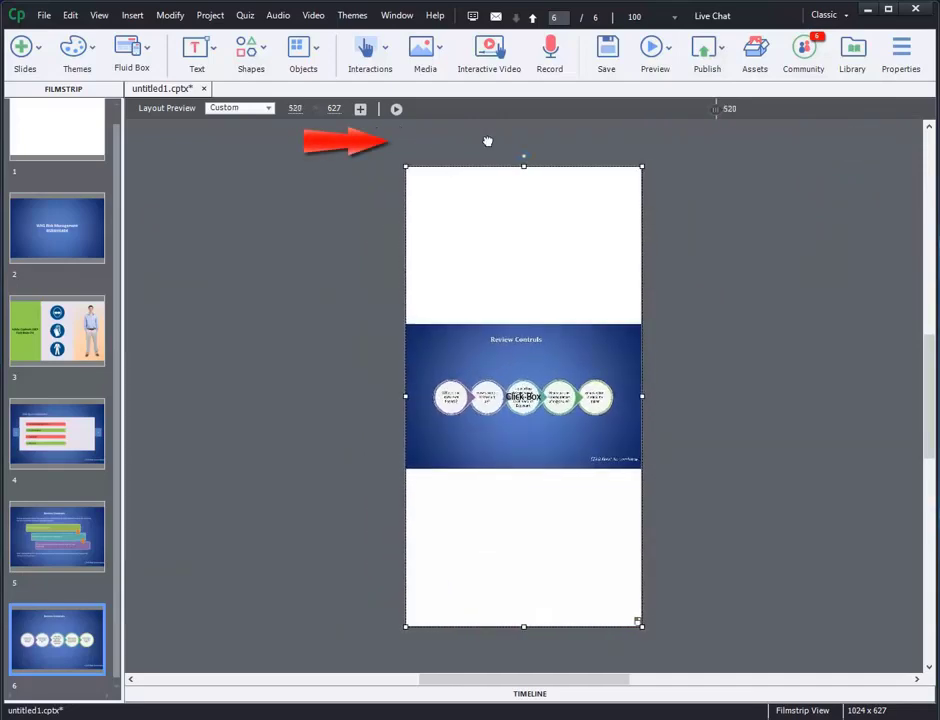
{"action": "left_click", "coordinate": [240, 108]}
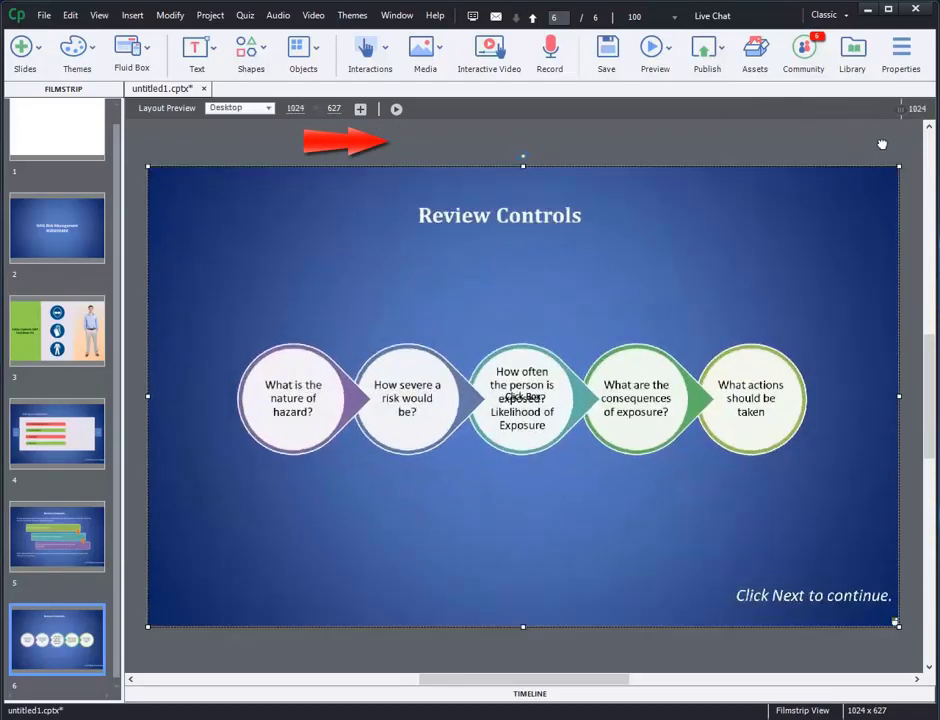